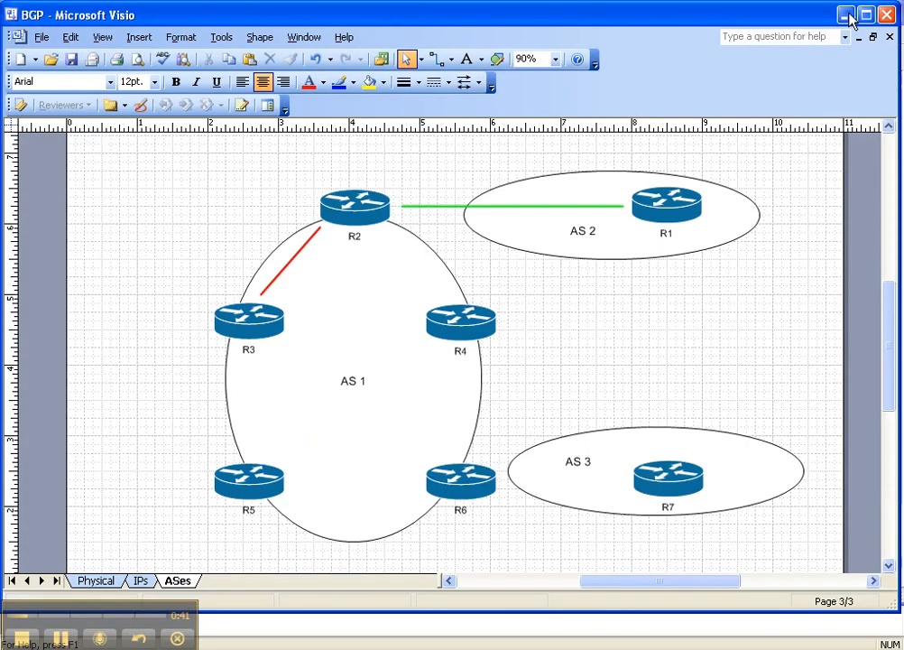
mouse_move(341, 527)
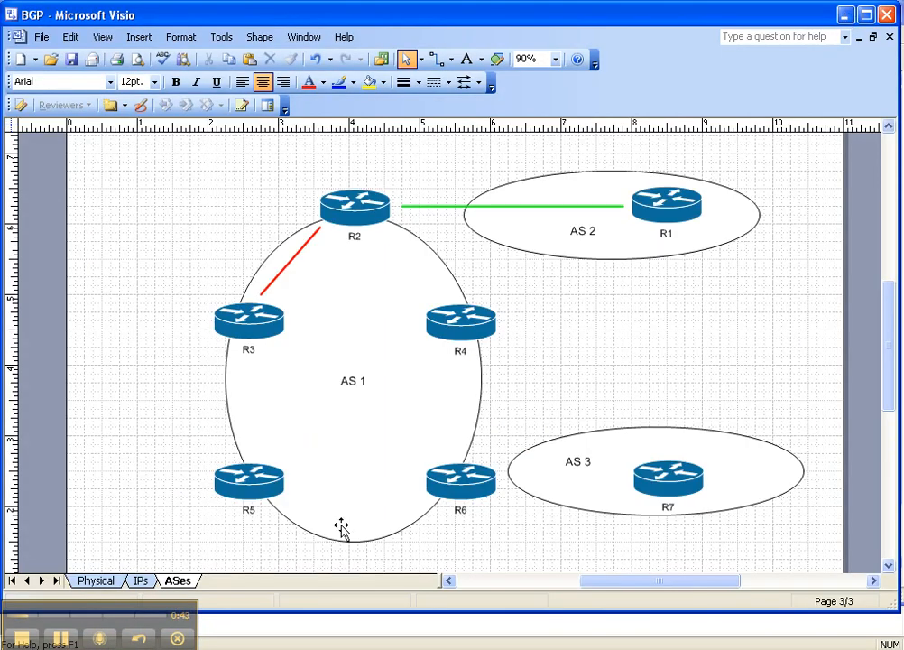
mouse_move(335, 260)
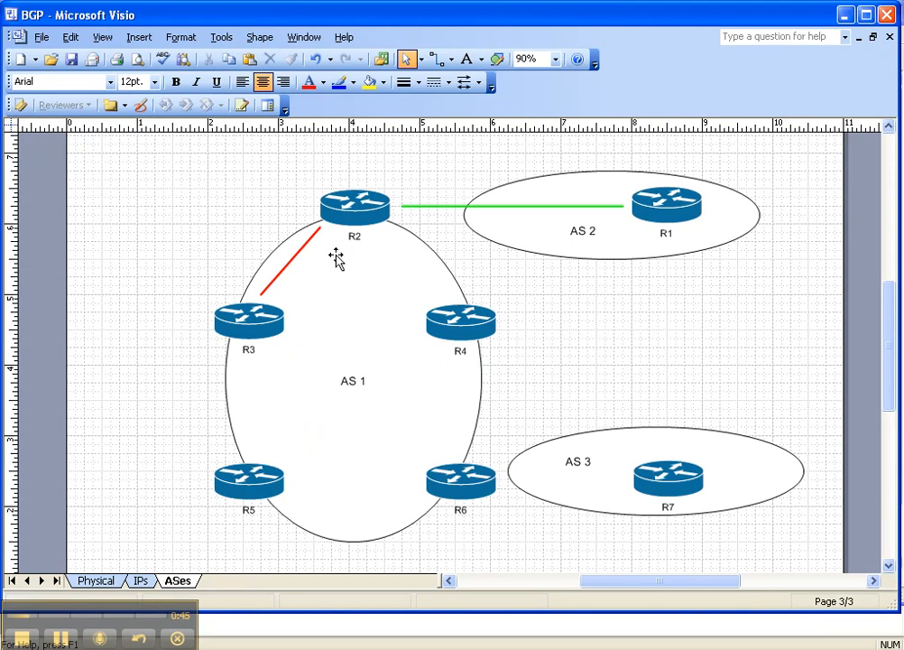
mouse_move(341, 228)
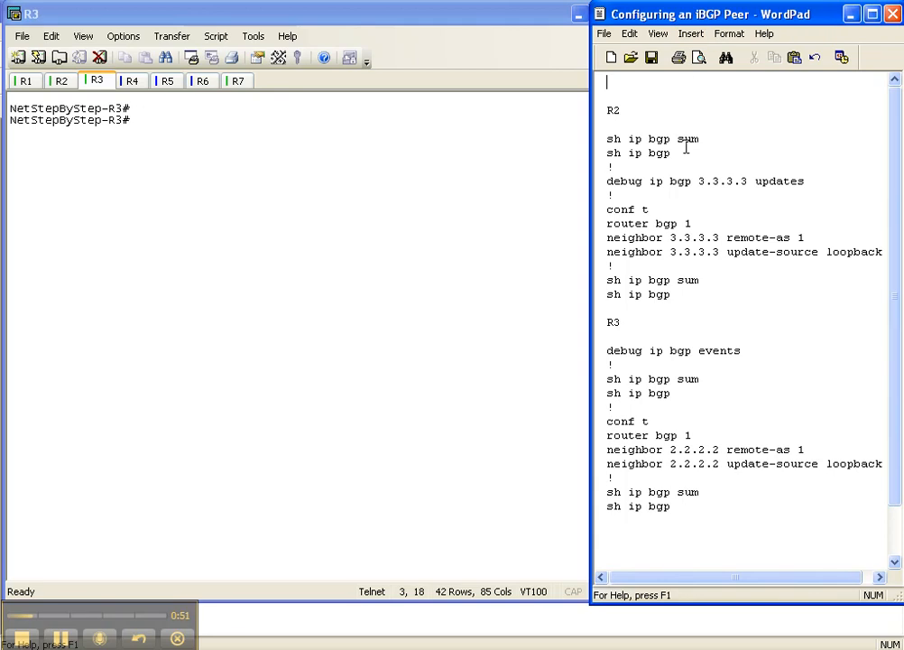
Display R2's BGP summary and BGP table showing neighbor 12.12.12.1 and its prefixes
drag(610, 139, 671, 152)
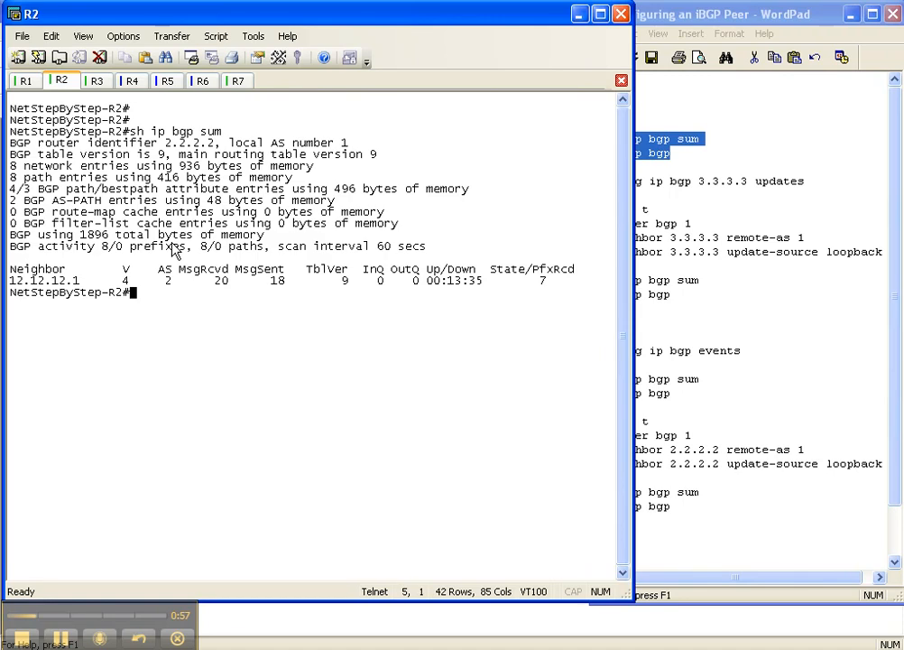
text(sh ip bgp)
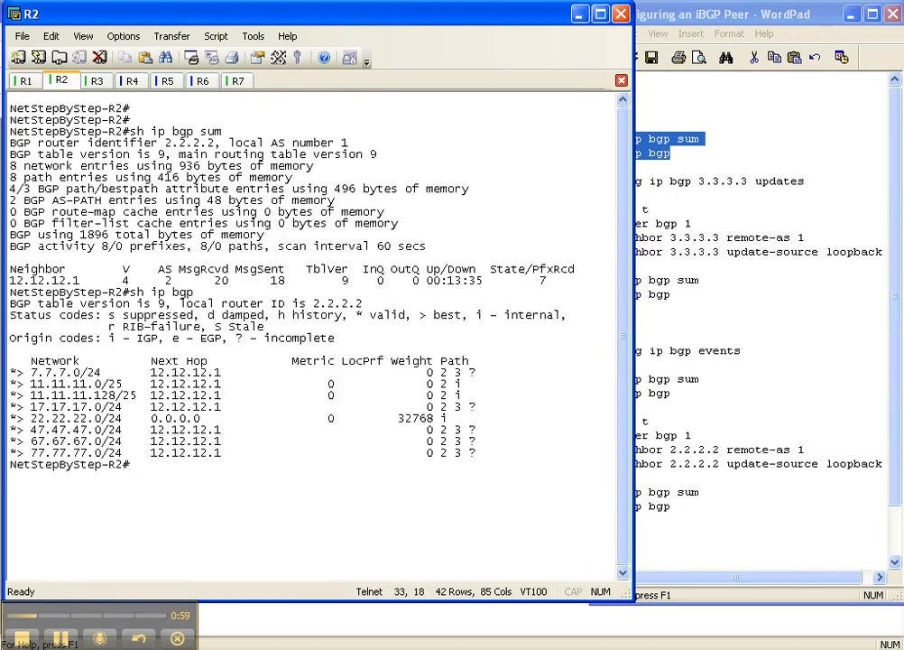
mouse_move(225, 137)
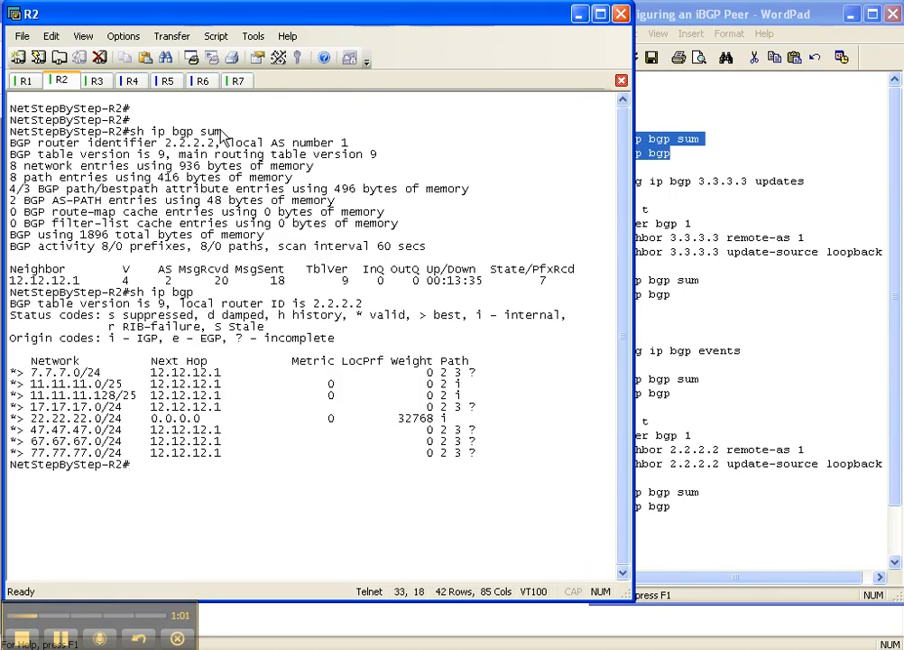
mouse_move(80, 287)
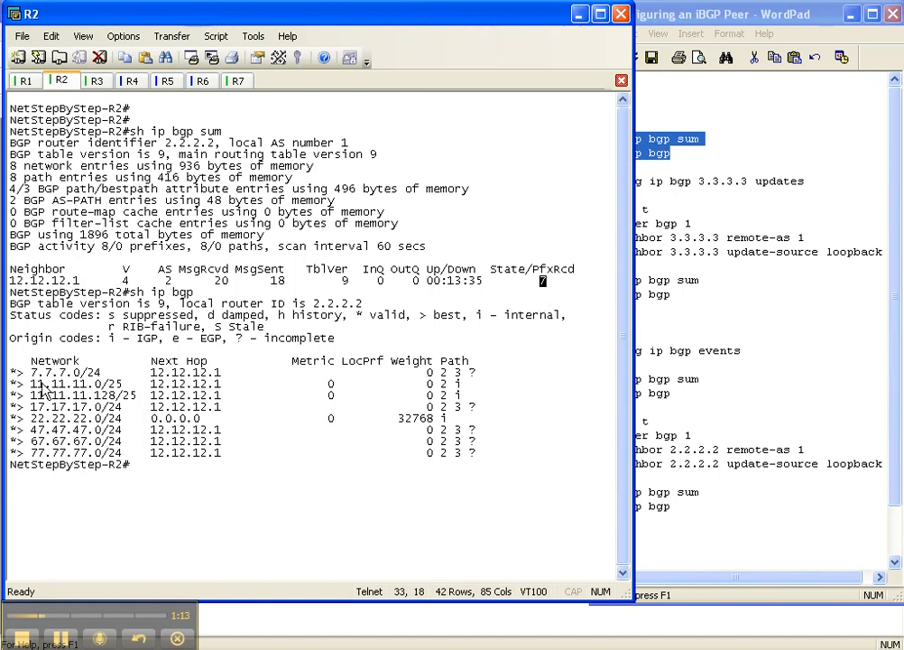
mouse_move(224, 418)
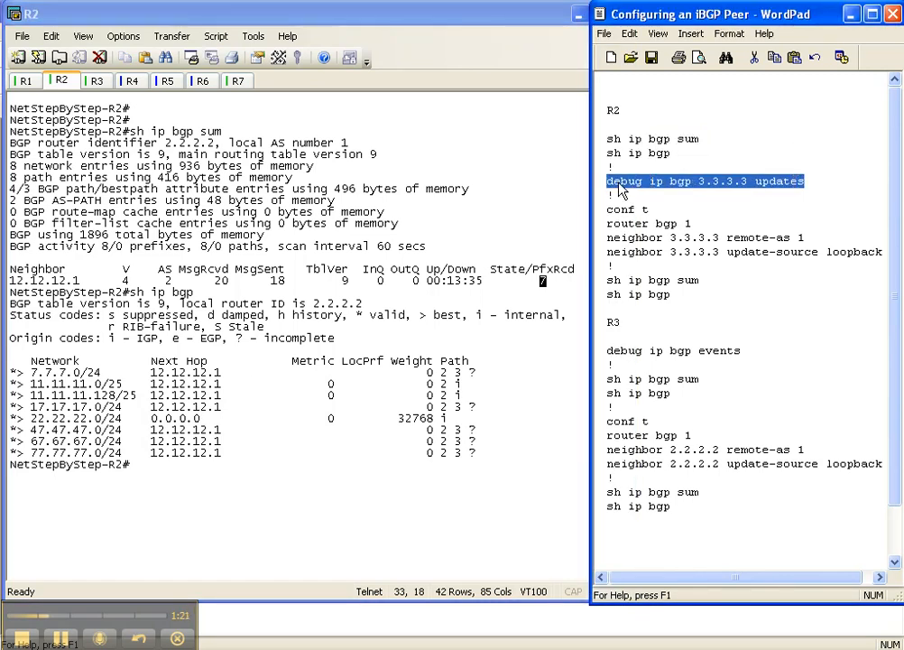
mouse_move(736, 195)
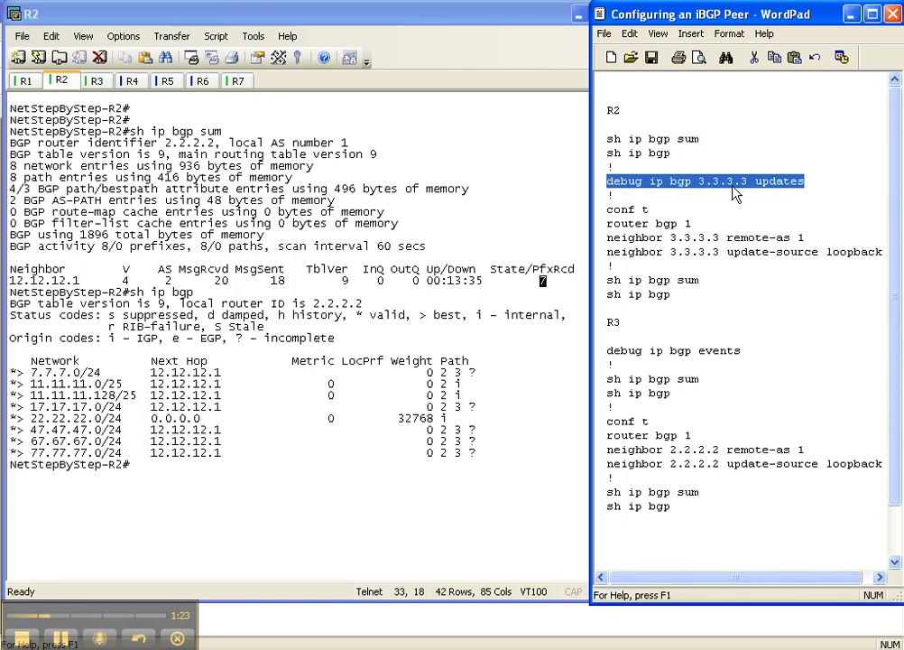
mouse_move(731, 191)
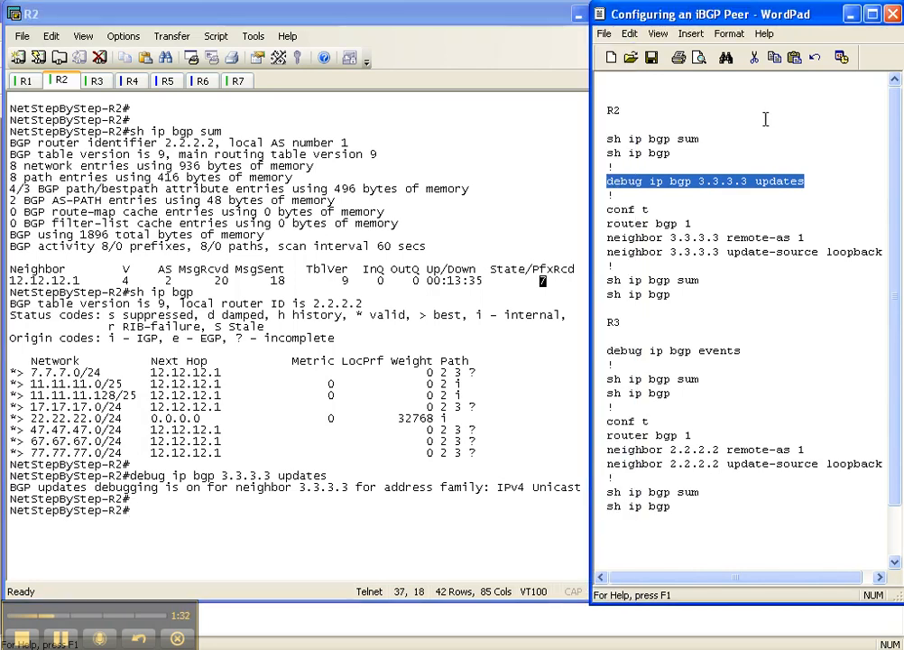
mouse_move(704, 243)
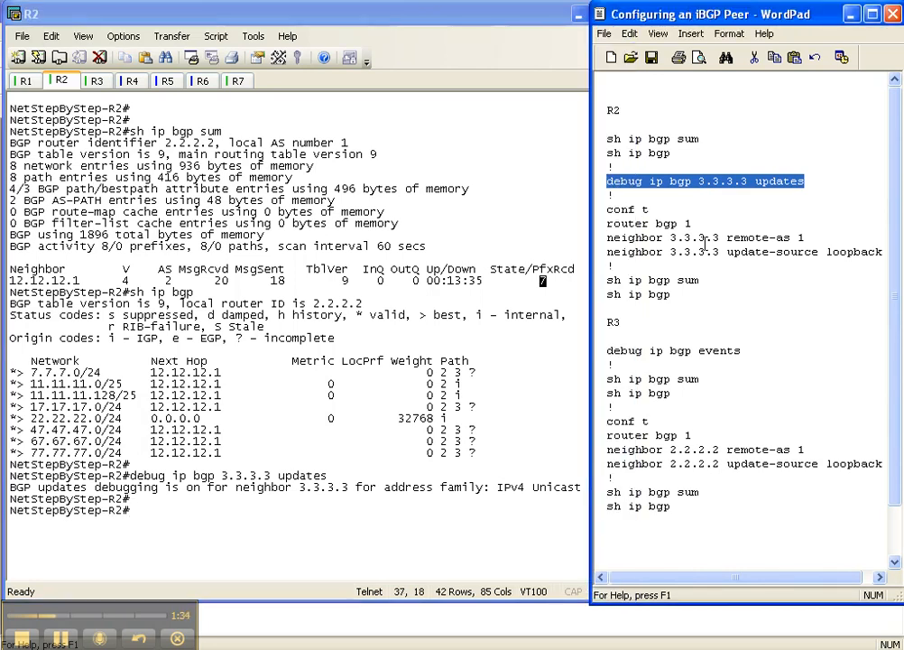
mouse_move(785, 235)
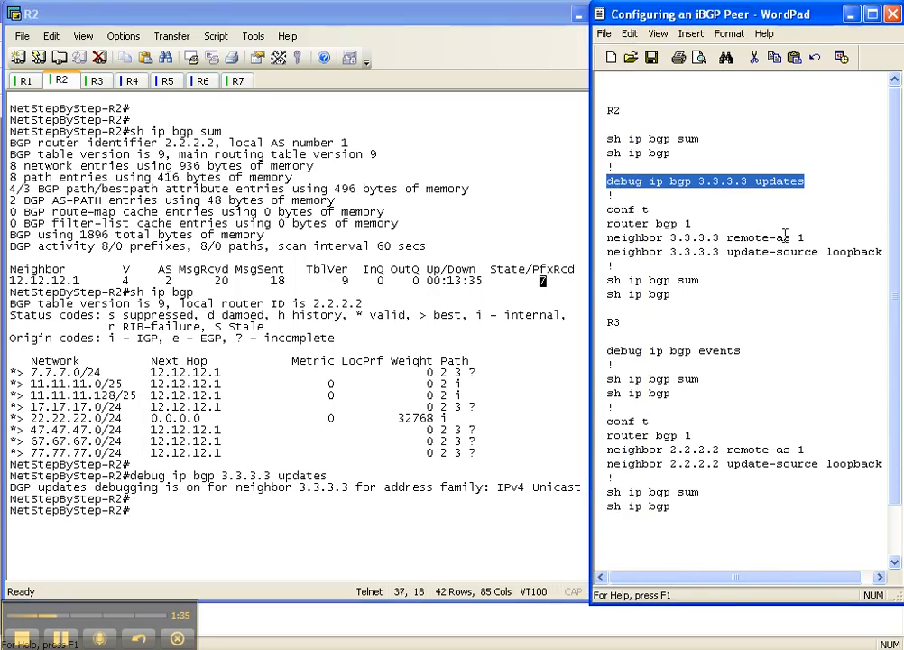
mouse_move(809, 242)
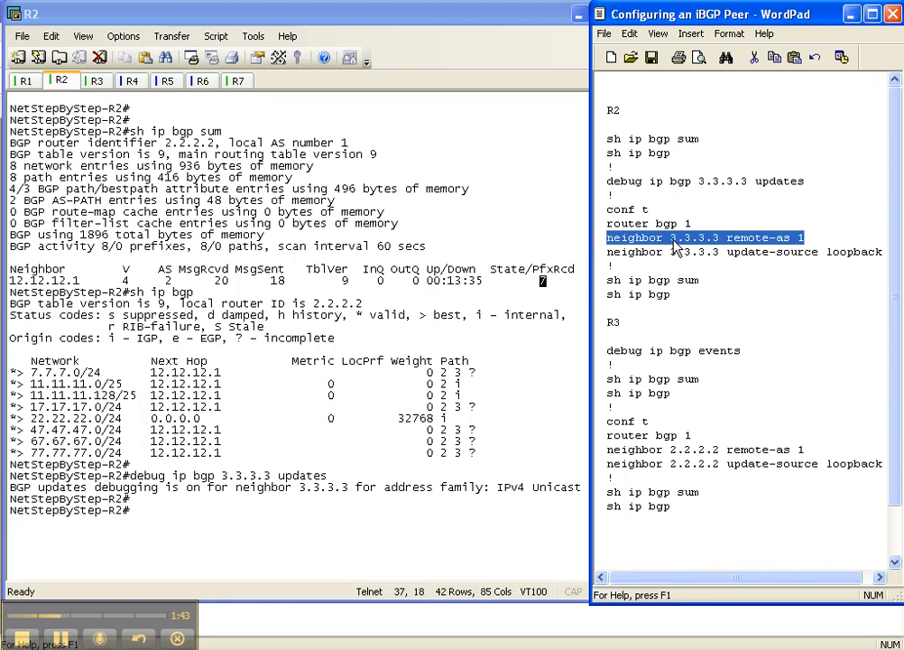
mouse_move(761, 246)
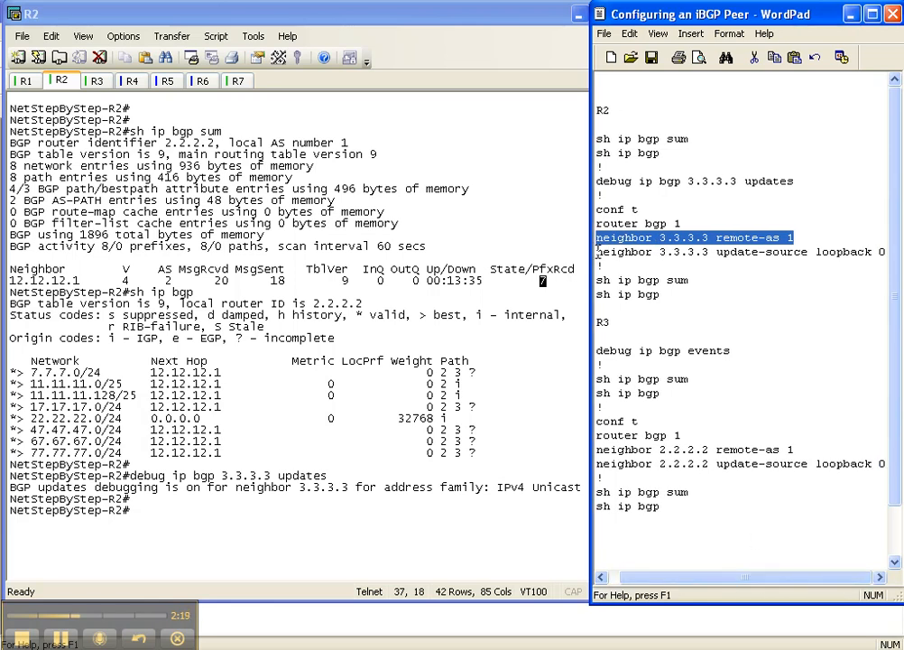
Configure neighbor 3.3.3.3 remote-as 1 from loopback 0 on R2 and check the BGP summary
double_click(762, 253)
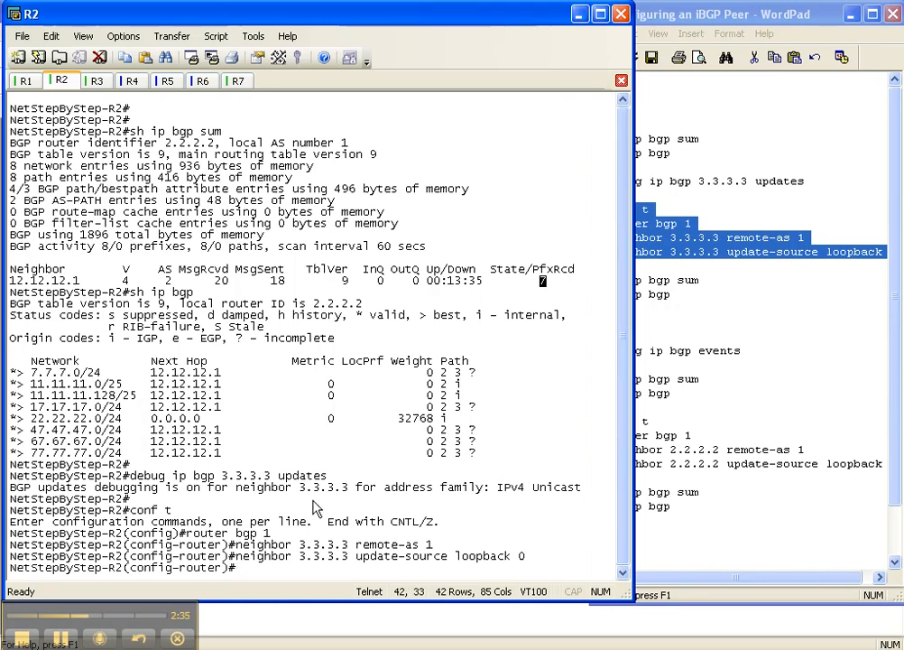
mouse_move(415, 549)
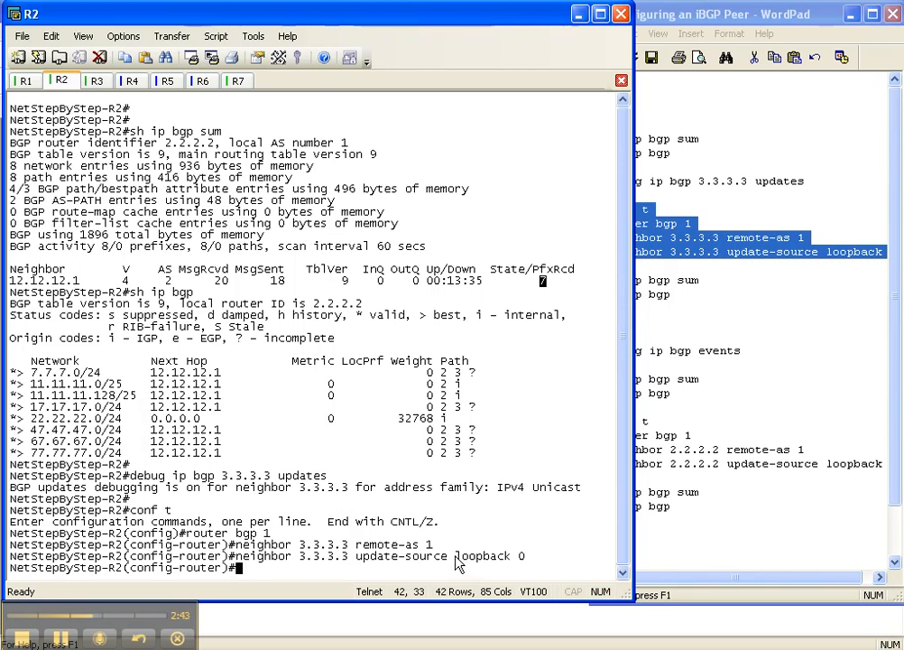
double_click(484, 556)
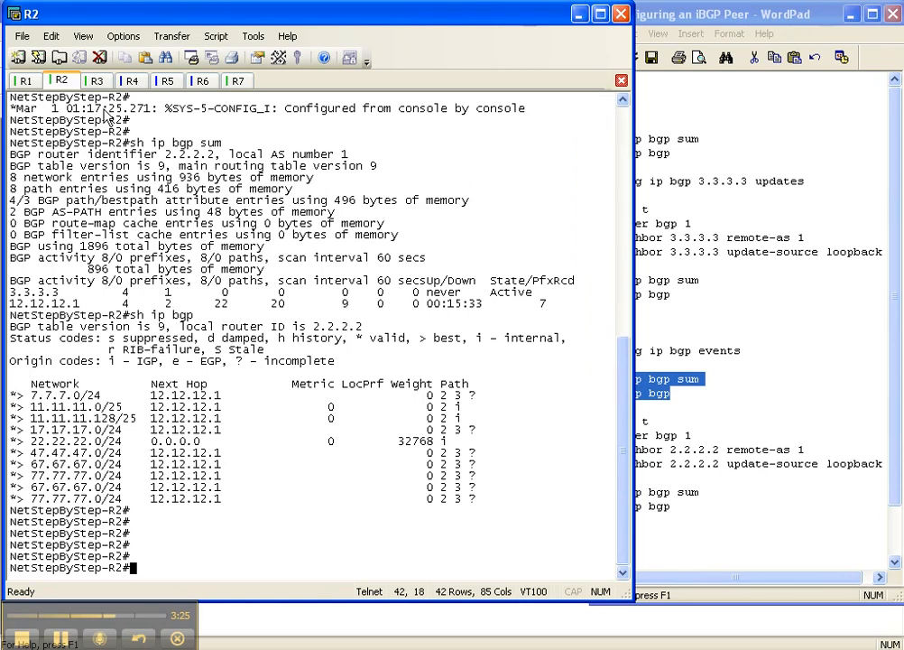
Show R3's BGP table with only 33.33.33.0/24 and enter configuration mode
click(96, 81)
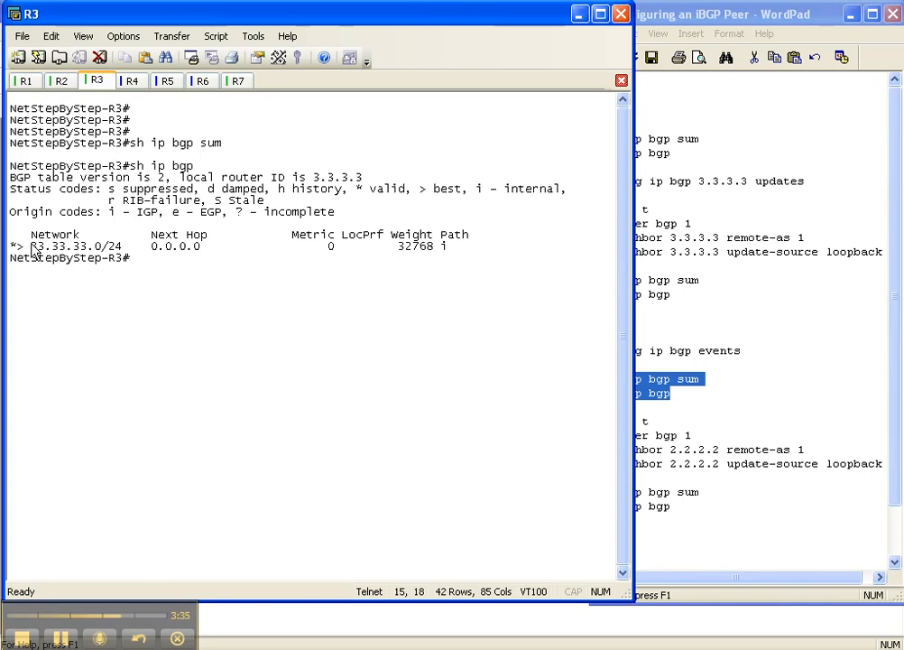
double_click(76, 245)
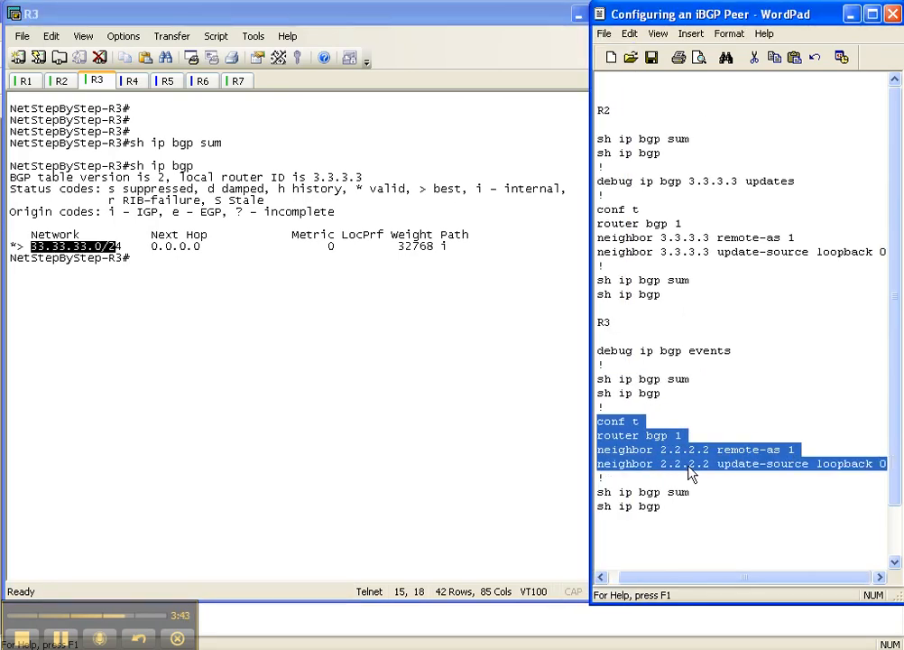
mouse_move(687, 454)
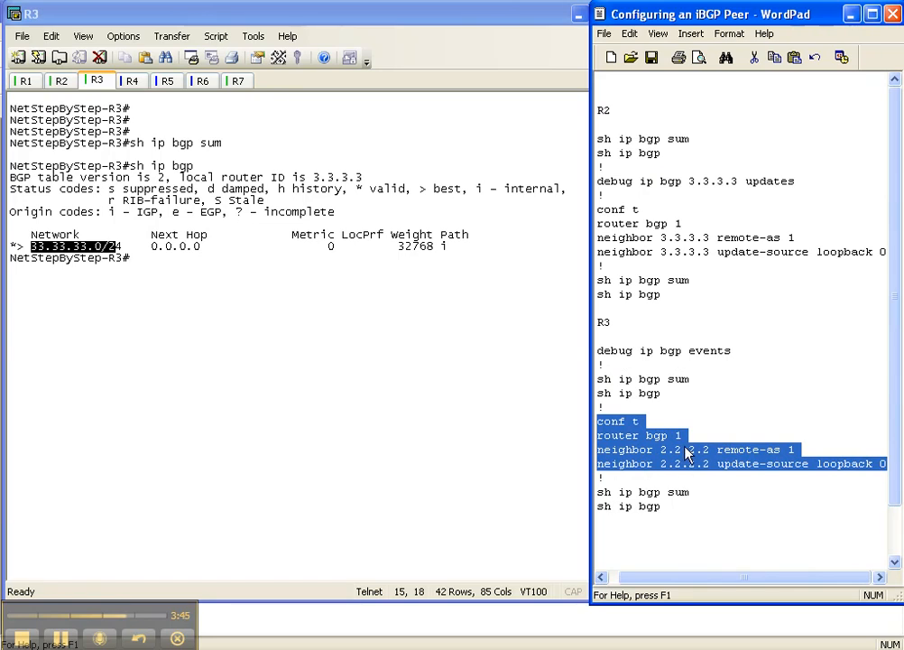
mouse_move(675, 455)
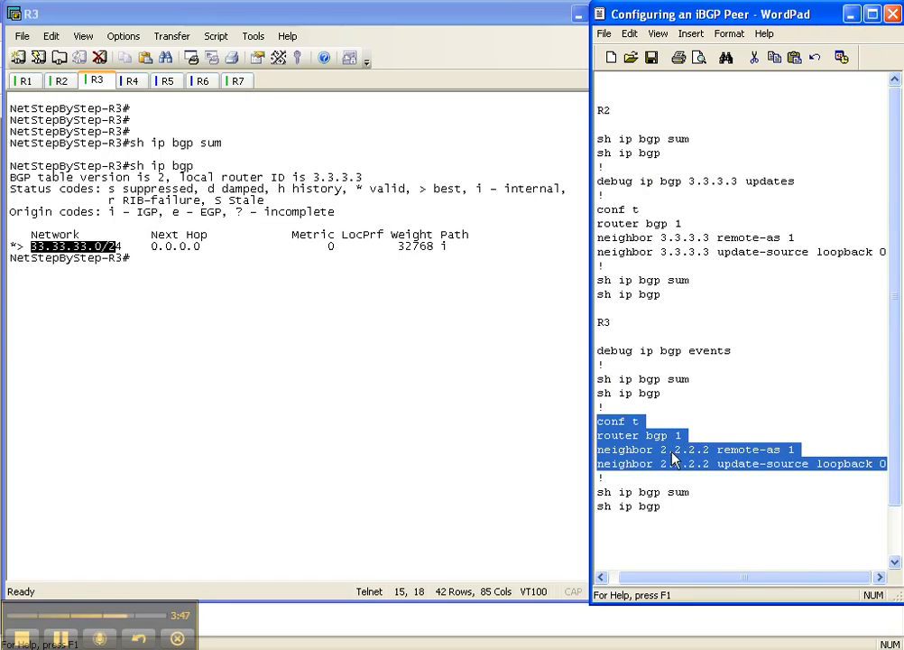
mouse_move(792, 455)
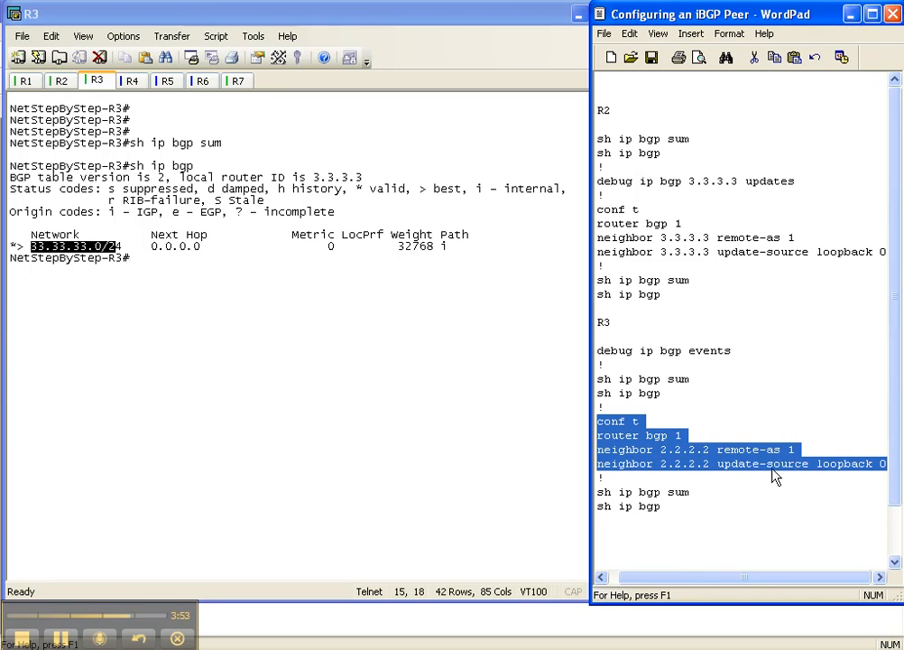
mouse_move(852, 476)
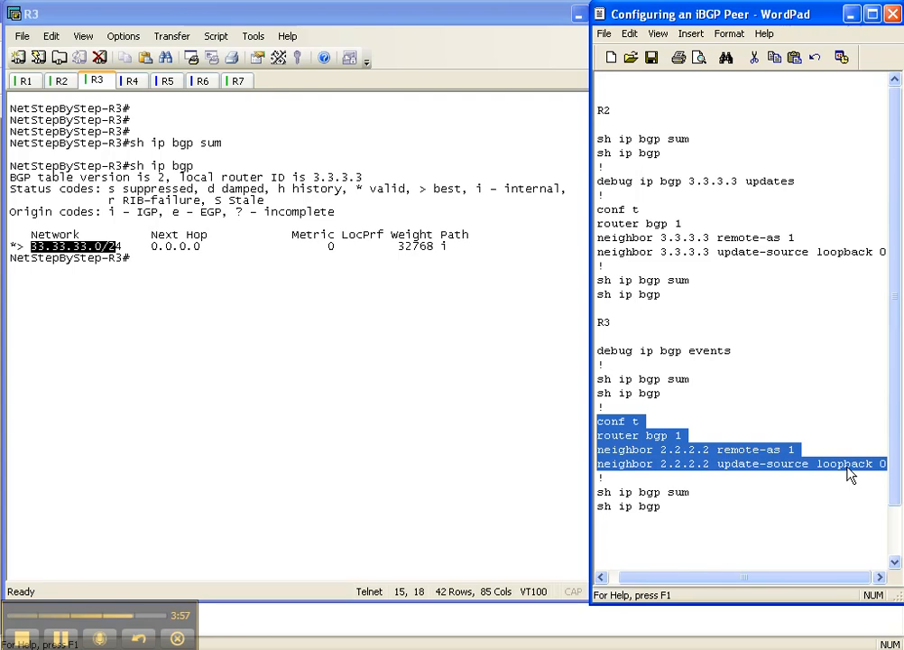
mouse_move(260, 459)
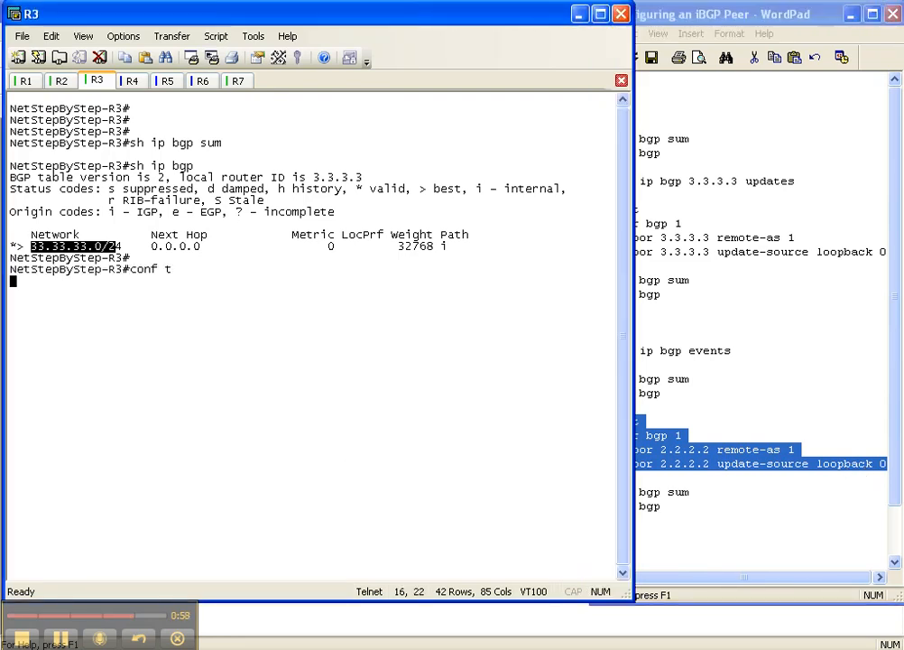
Under router bgp 1 on R3, peer with 2.2.2.2 in AS 1 from loopback 0 and return to exec
text(router bgp 1)
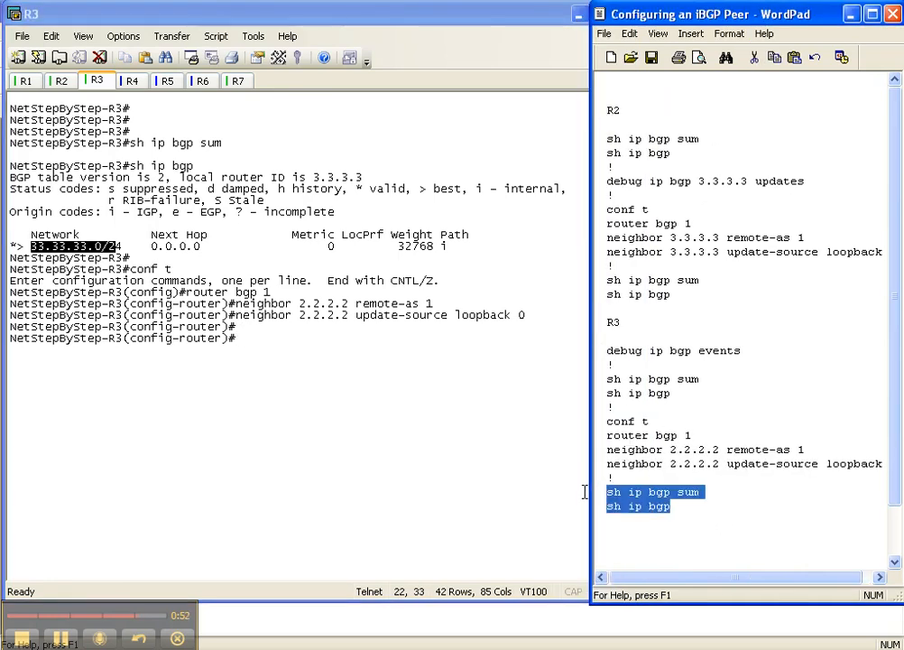
mouse_move(484, 502)
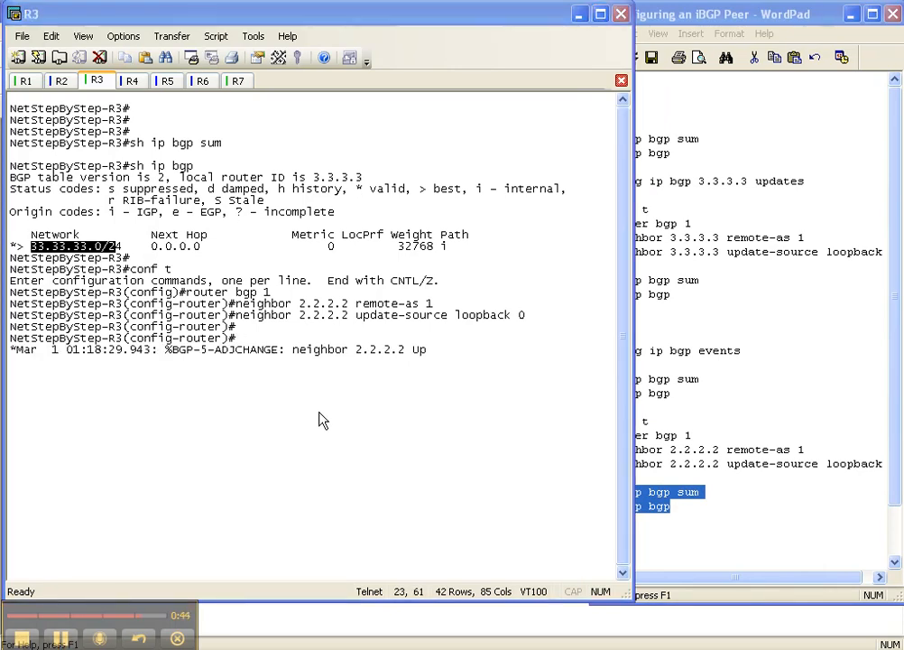
key(ctrl+z)
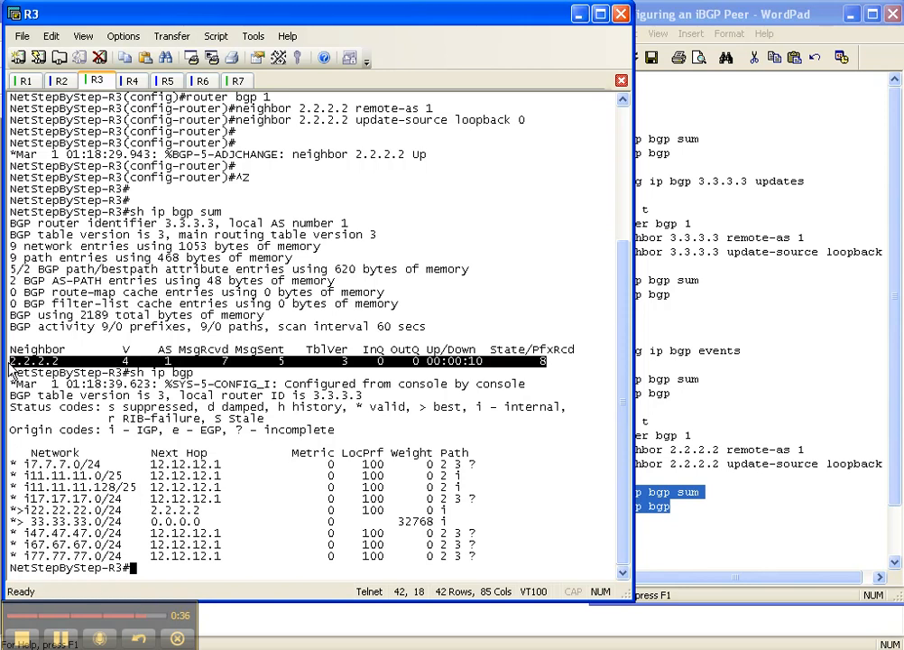
mouse_move(215, 505)
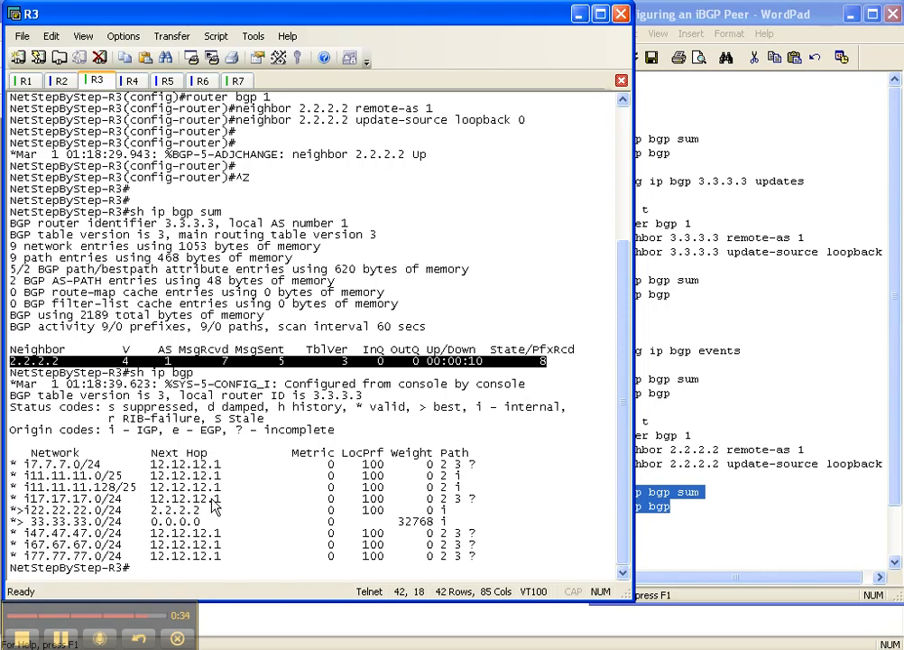
mouse_move(233, 480)
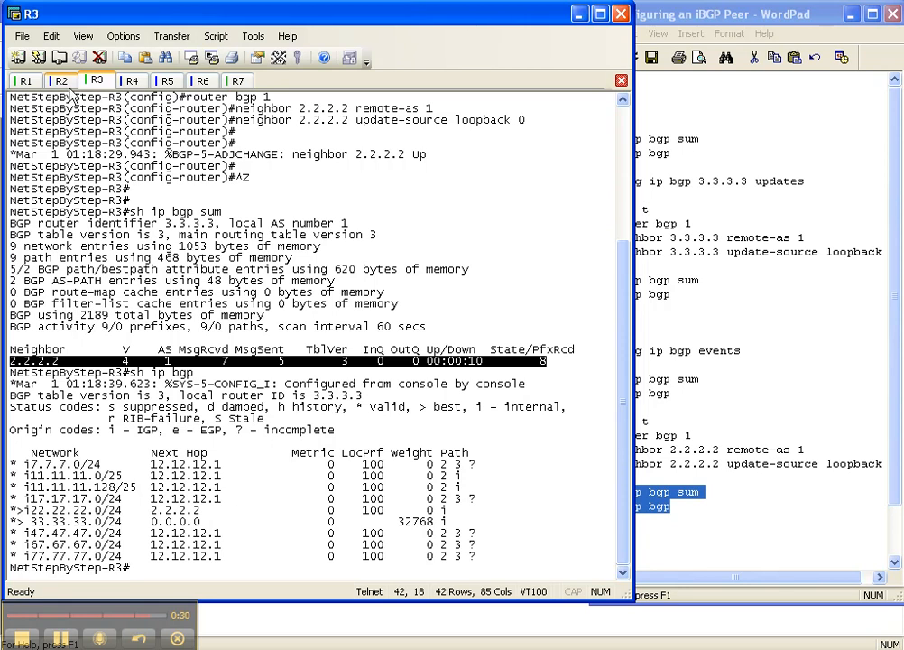
Review R2's debug updates for neighbor 3.3.3.3 and display its BGP table
click(59, 80)
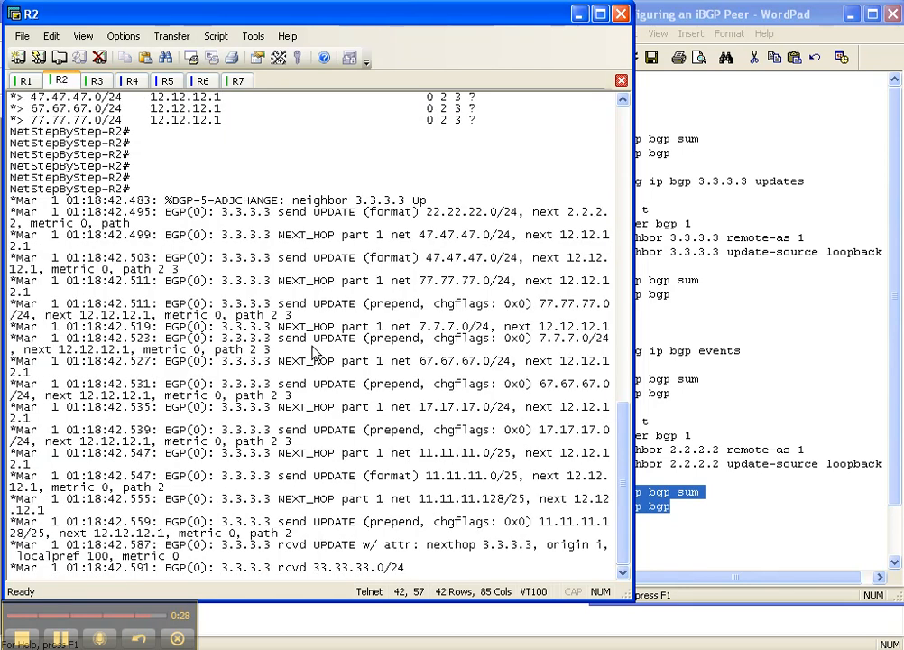
scroll(down, 3)
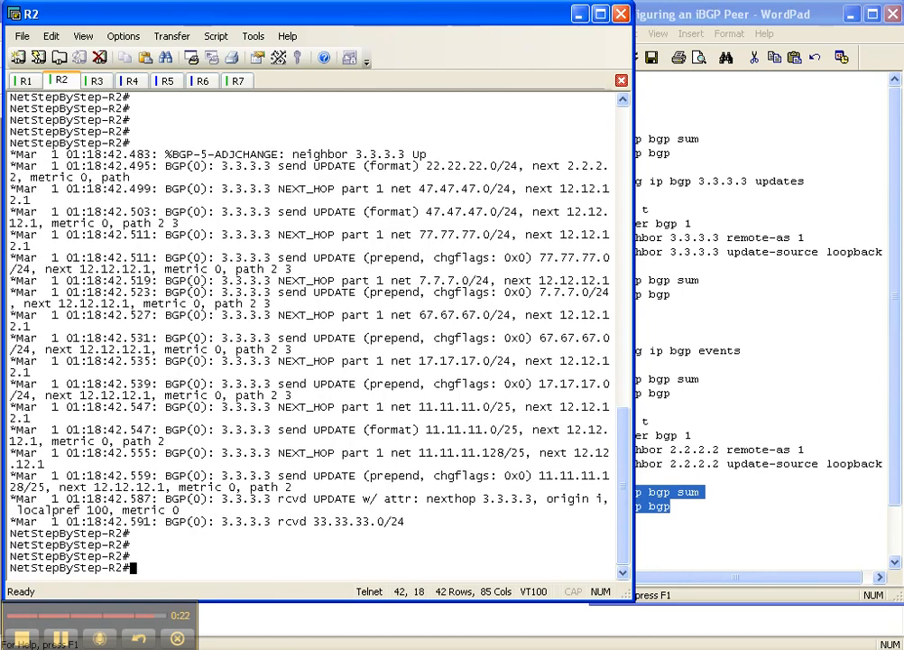
text(sh ip bgp)
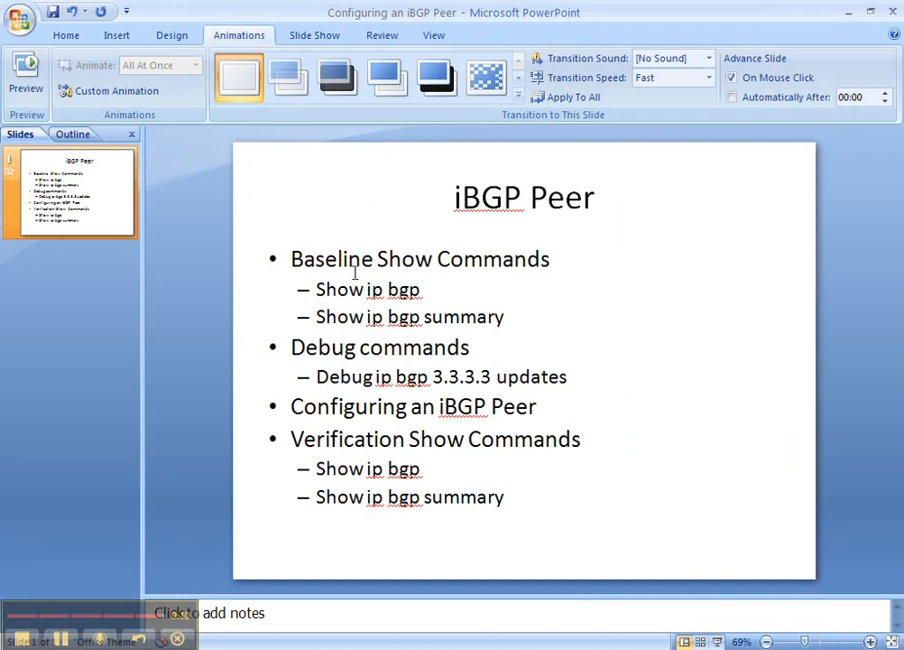
mouse_move(531, 383)
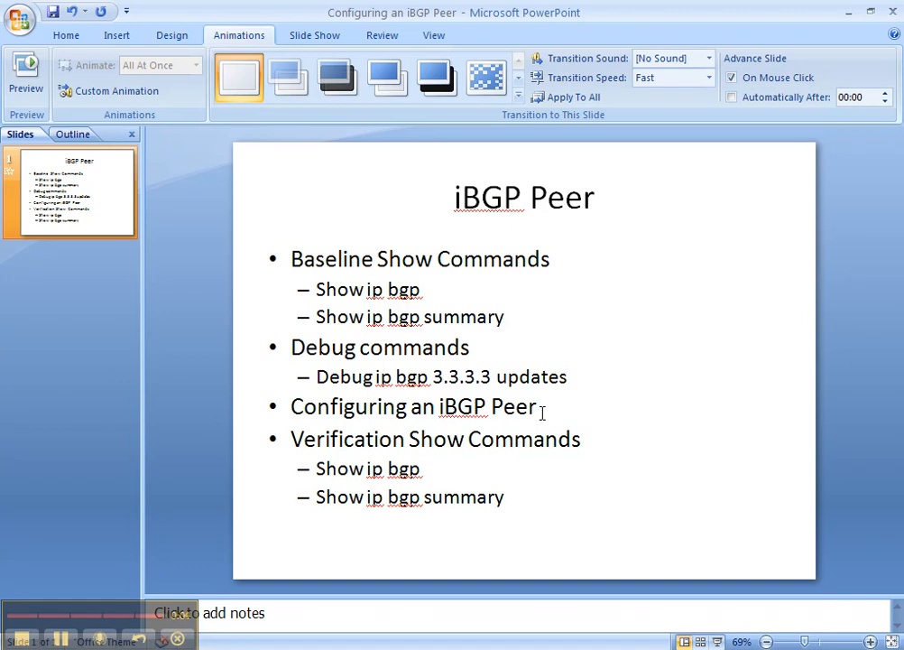
mouse_move(159, 552)
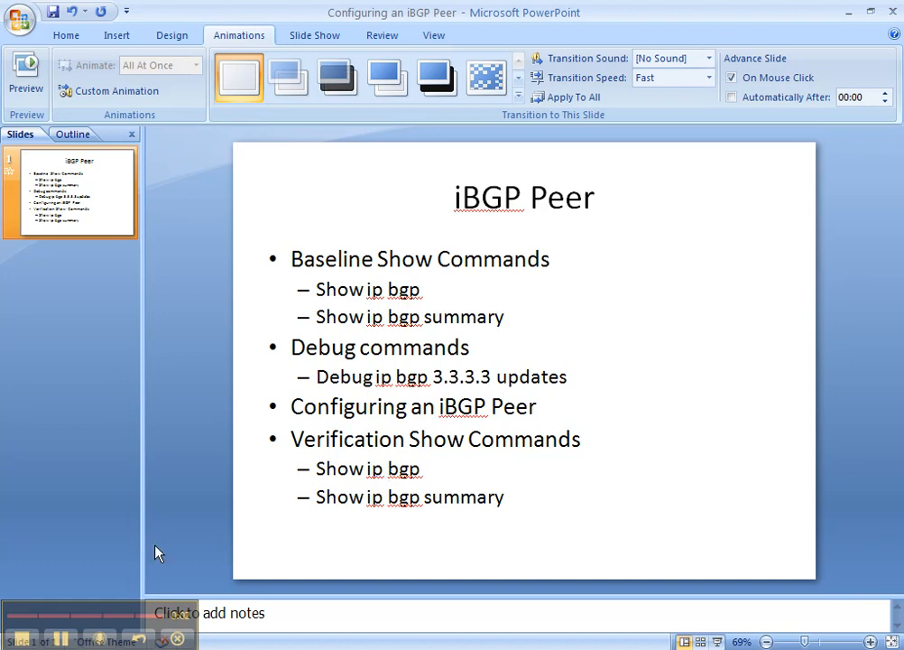